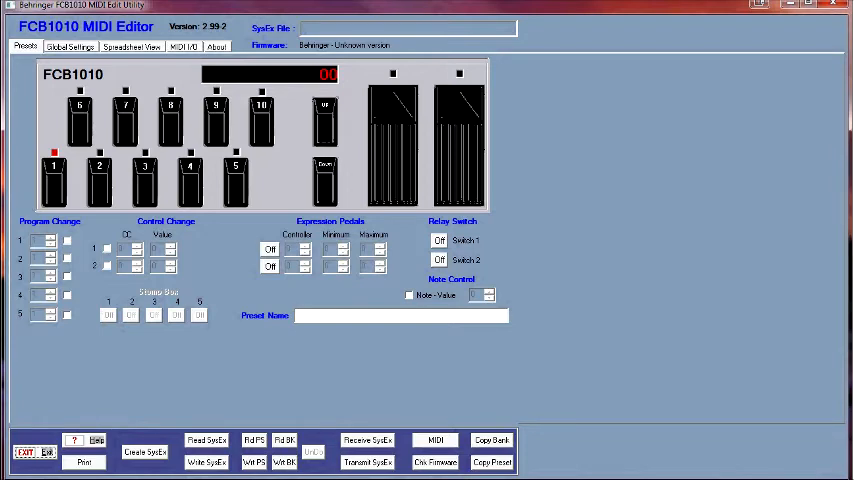
pyautogui.moveTo(636, 334)
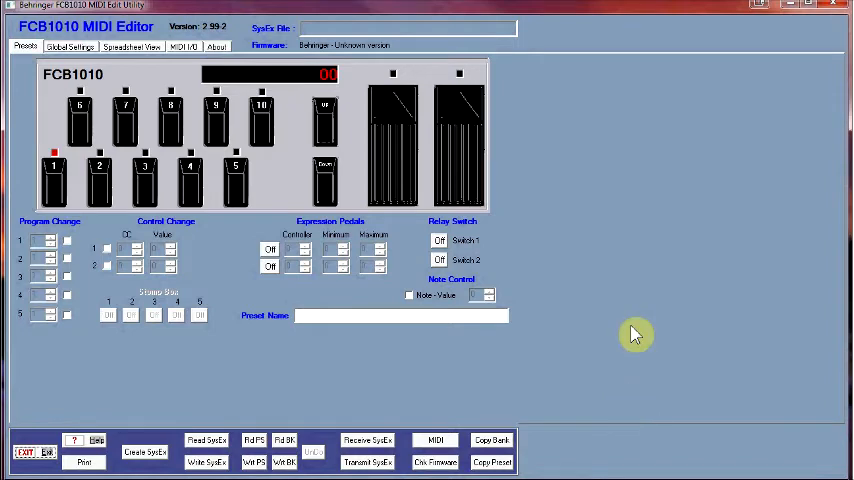
pyautogui.moveTo(590, 278)
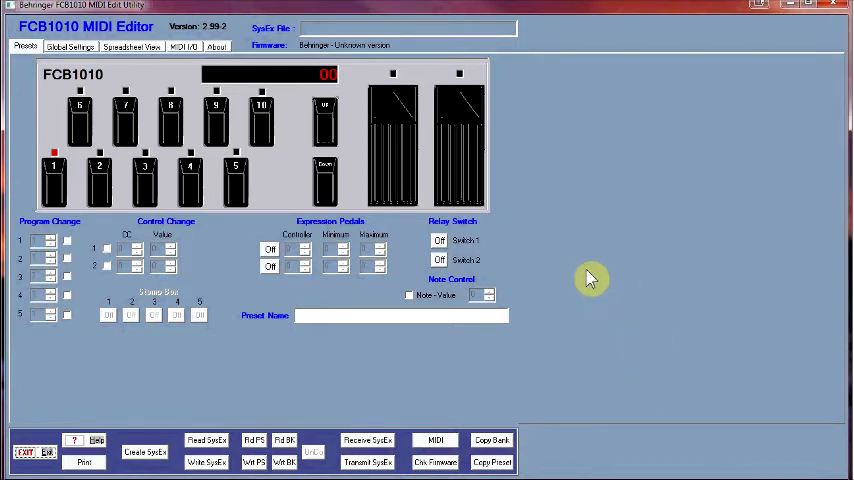
pyautogui.moveTo(600, 264)
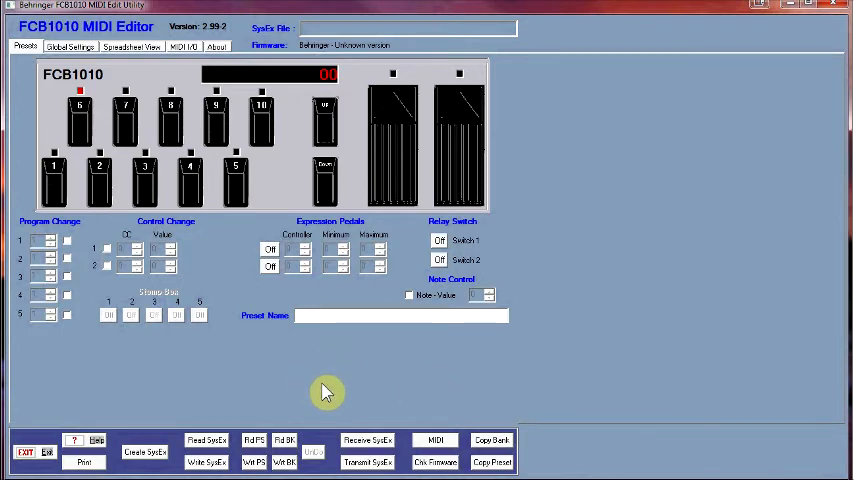
pyautogui.moveTo(420, 410)
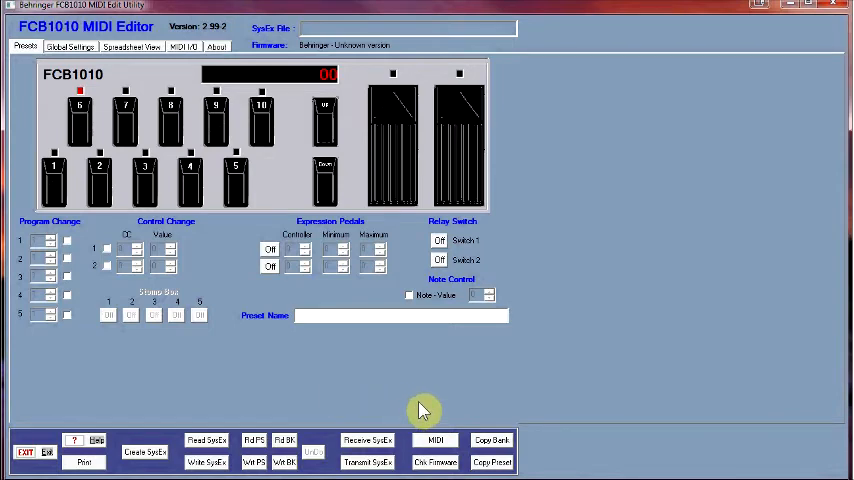
pyautogui.moveTo(200, 378)
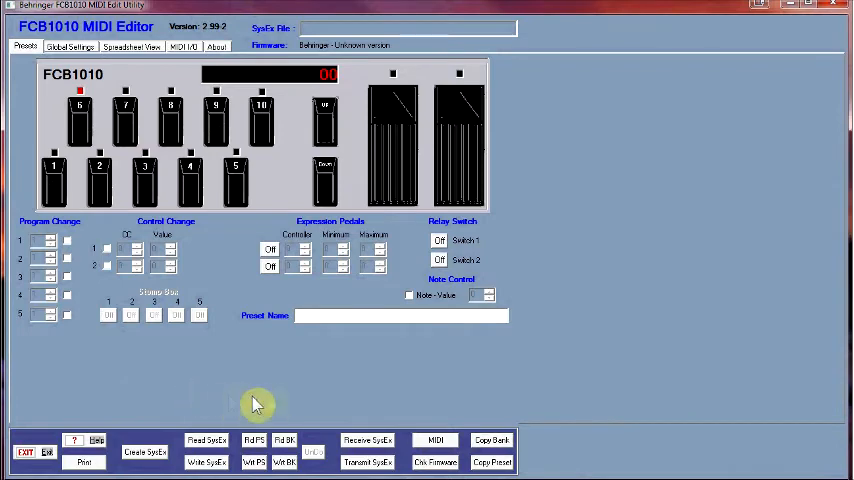
pyautogui.moveTo(268, 398)
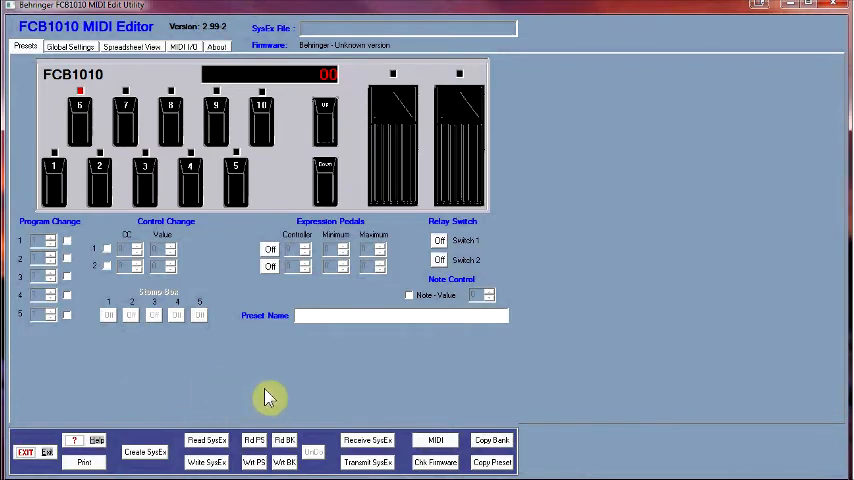
pyautogui.moveTo(386, 388)
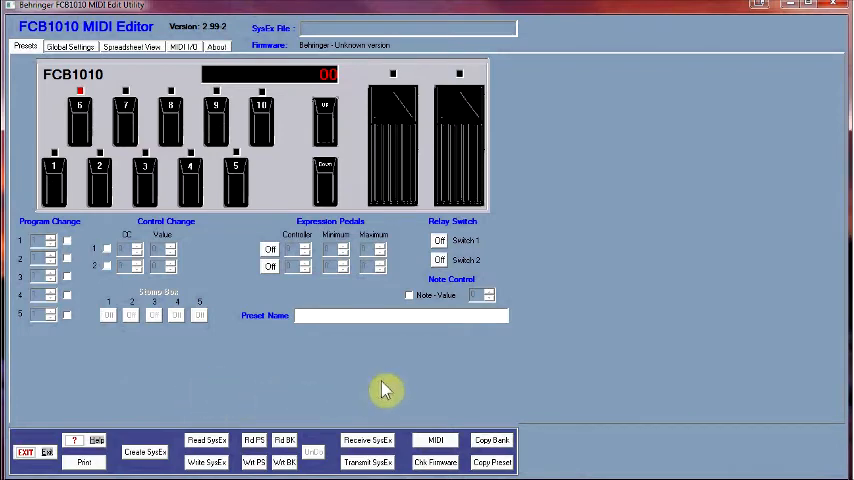
pyautogui.moveTo(436, 400)
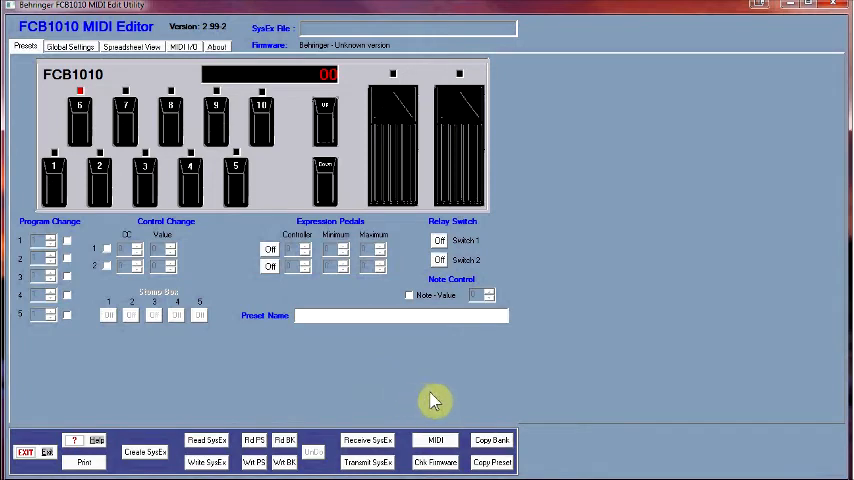
pyautogui.moveTo(464, 390)
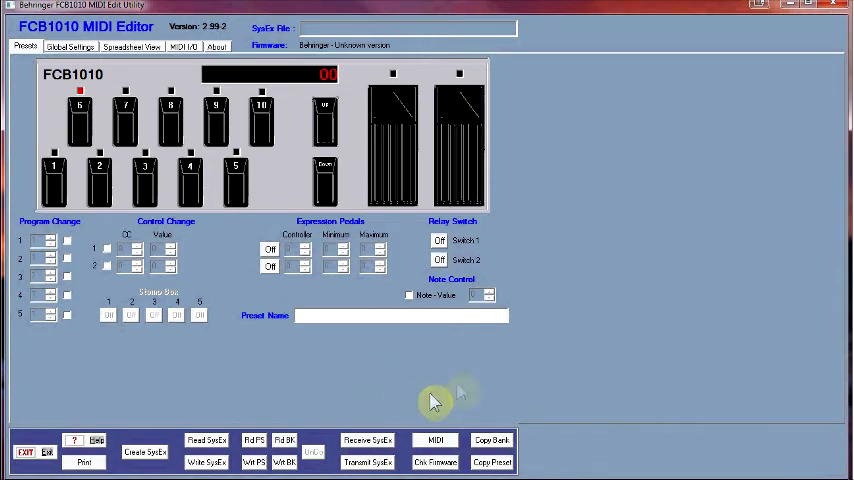
pyautogui.moveTo(616, 264)
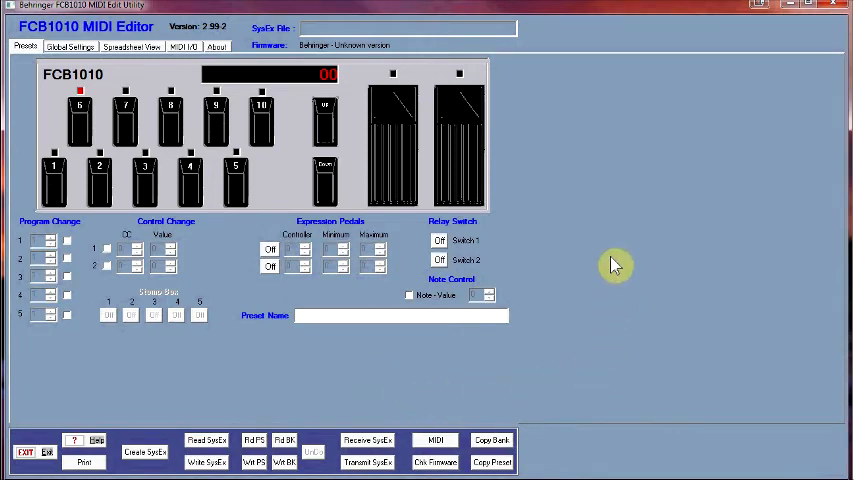
pyautogui.moveTo(616, 276)
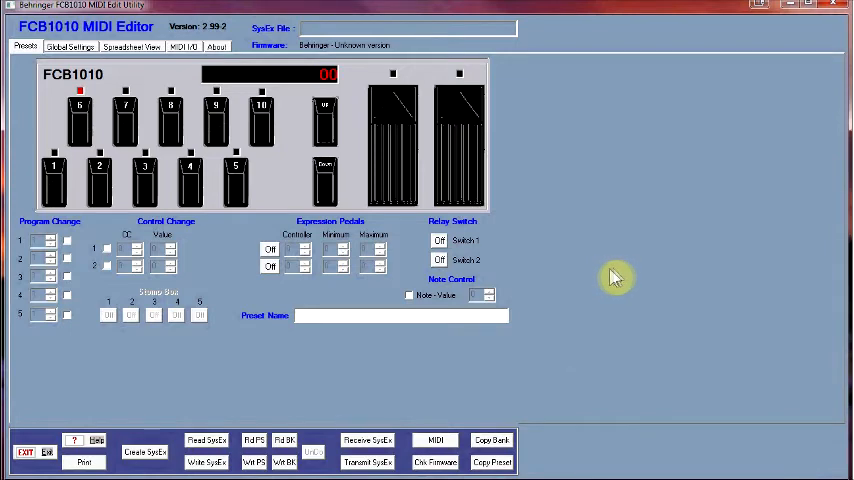
pyautogui.moveTo(608, 256)
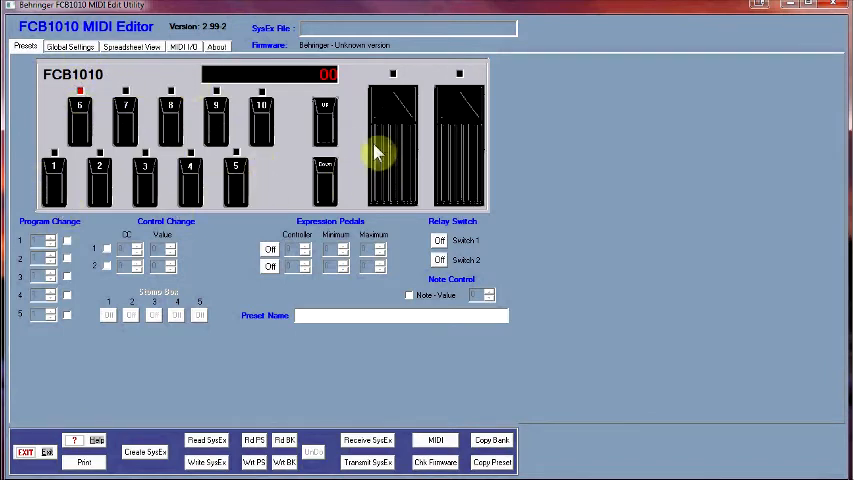
pyautogui.moveTo(336, 224)
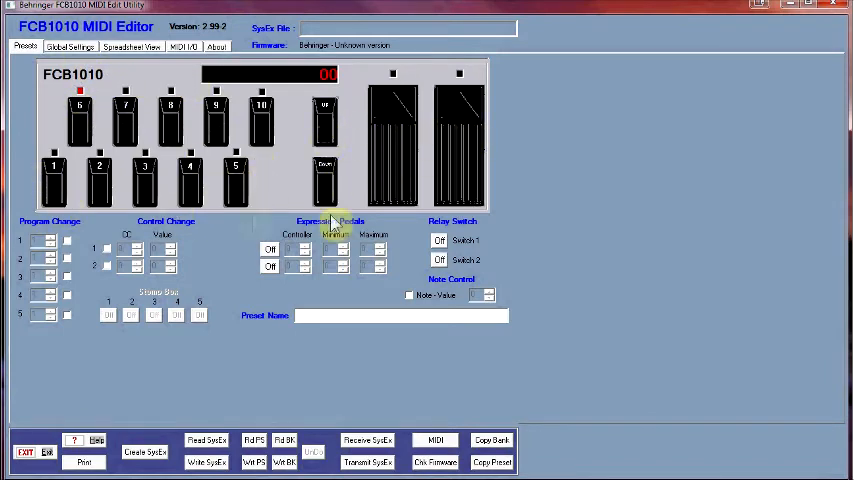
pyautogui.moveTo(78, 358)
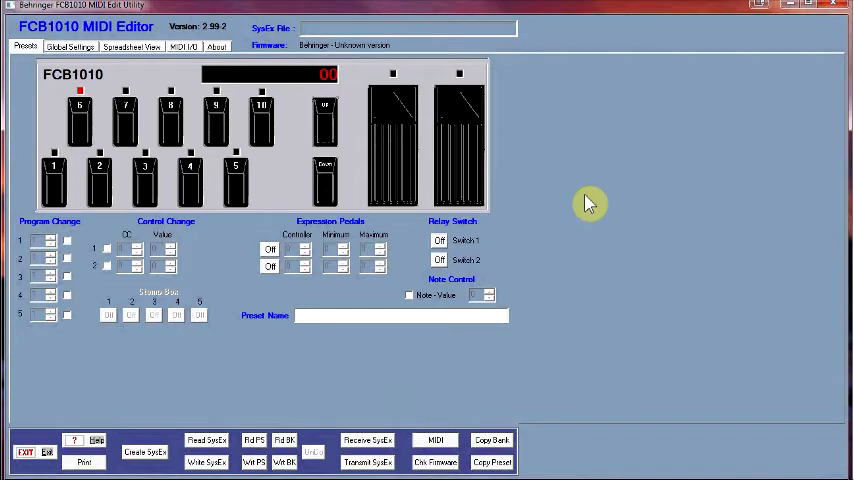
pyautogui.moveTo(598, 238)
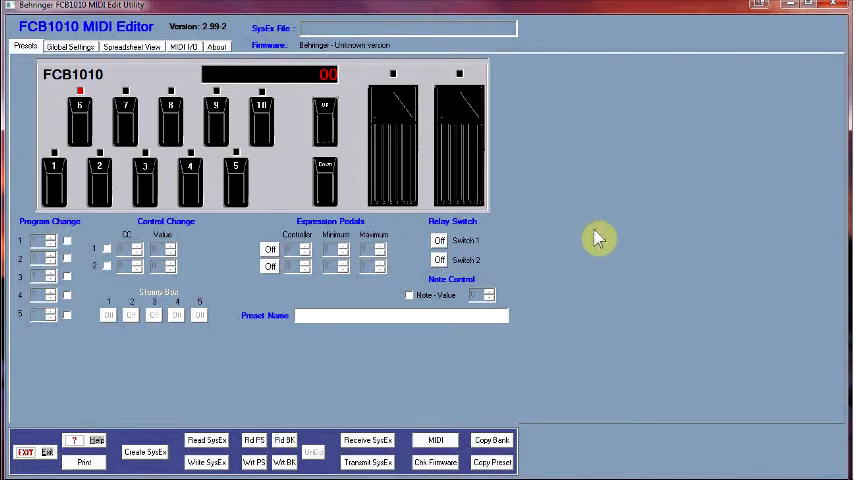
pyautogui.moveTo(600, 258)
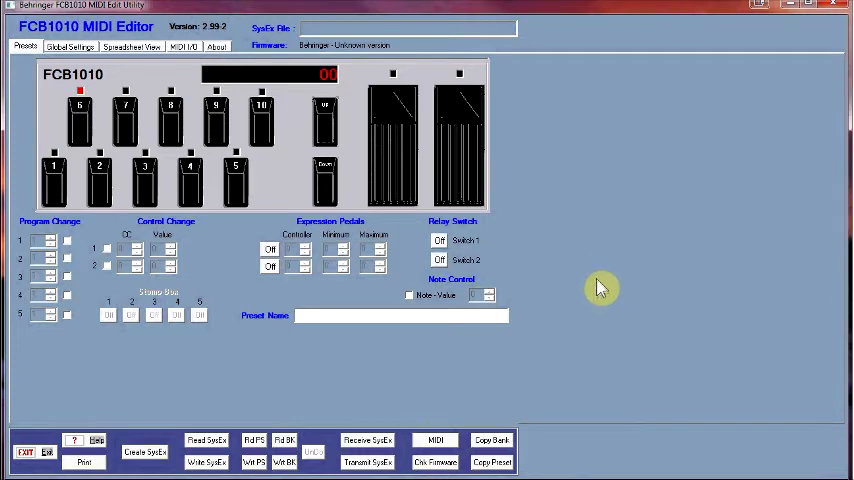
pyautogui.moveTo(456, 156)
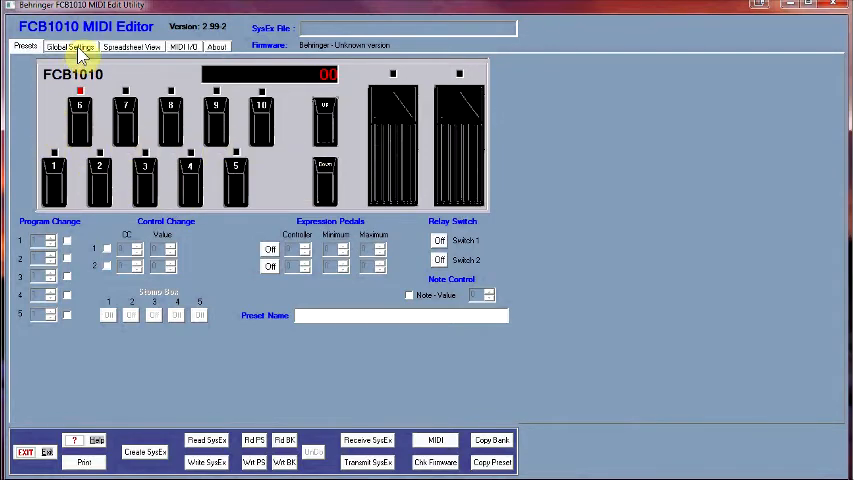
# Show the Global Settings page with MIDI channels, firmware and advanced SysEx options.
pyautogui.click(68, 46)
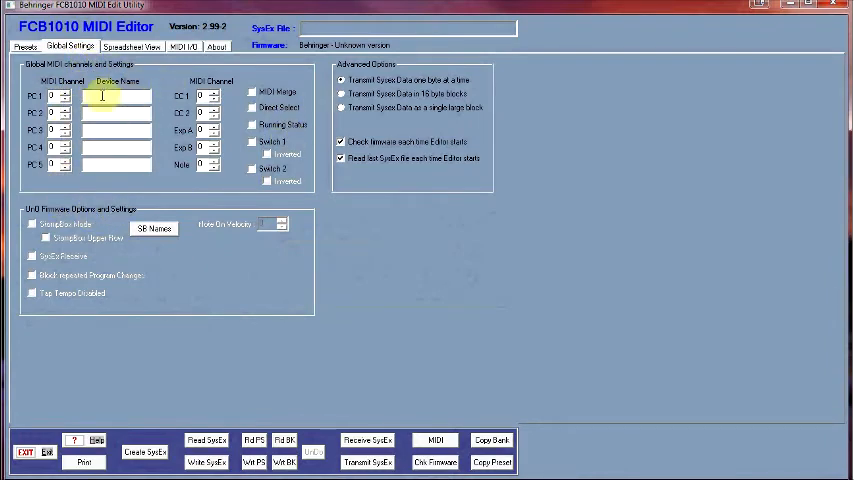
pyautogui.moveTo(658, 148)
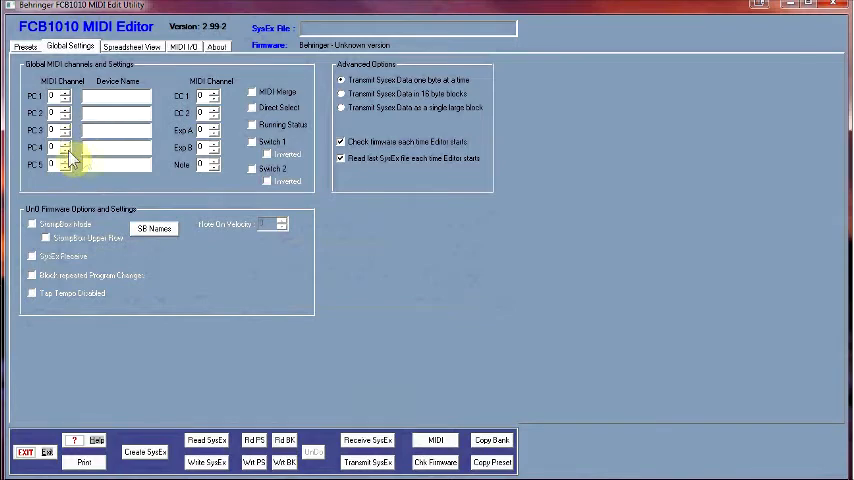
pyautogui.moveTo(170, 190)
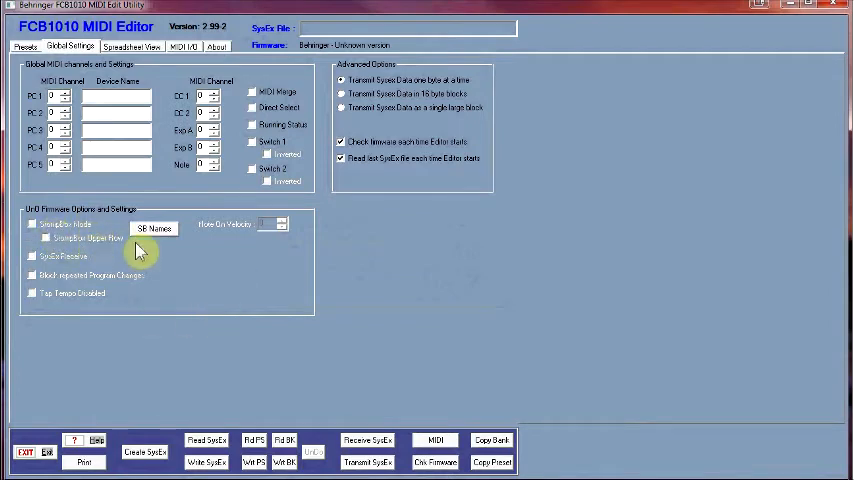
pyautogui.moveTo(392, 302)
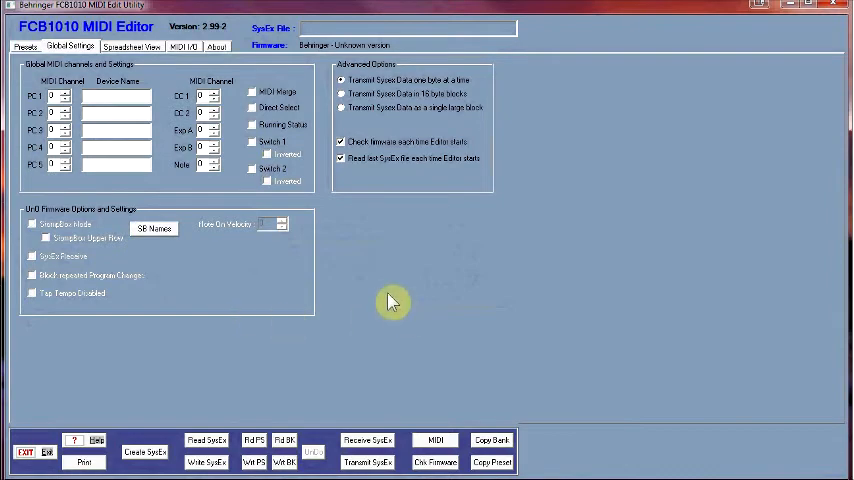
pyautogui.moveTo(318, 288)
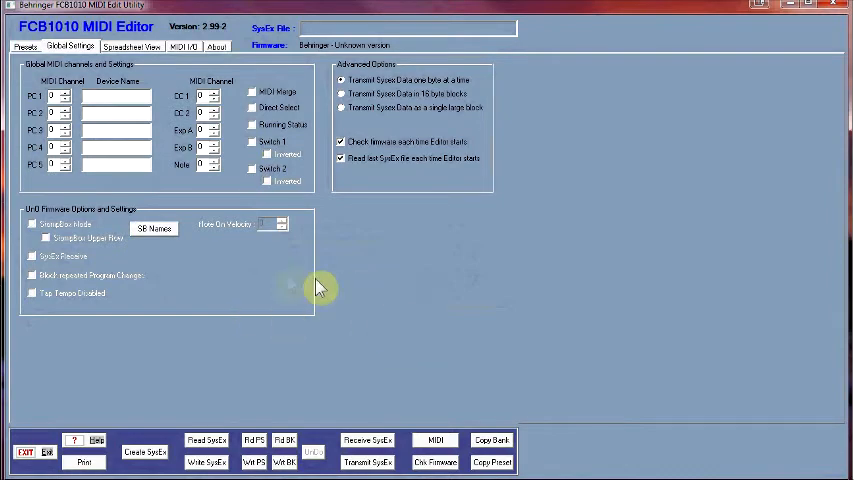
# Review the Names for Stomp Box Controls dialog and cancel it, leaving all five names blank.
pyautogui.click(152, 228)
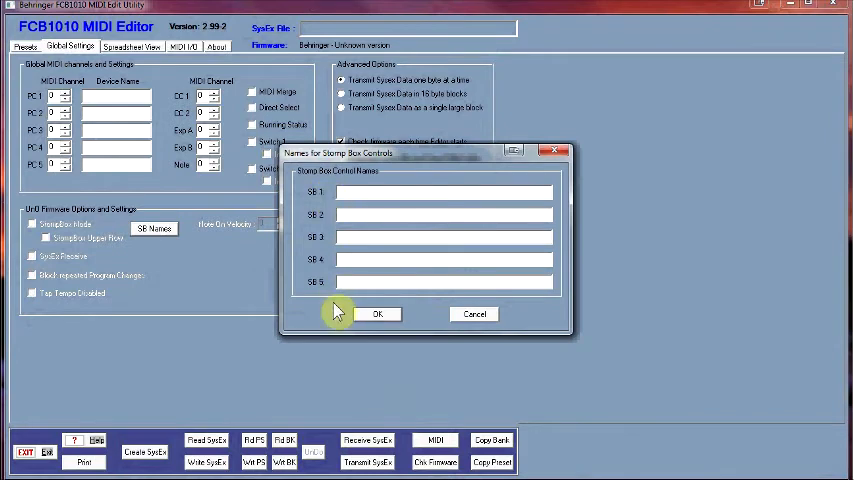
pyautogui.moveTo(364, 380)
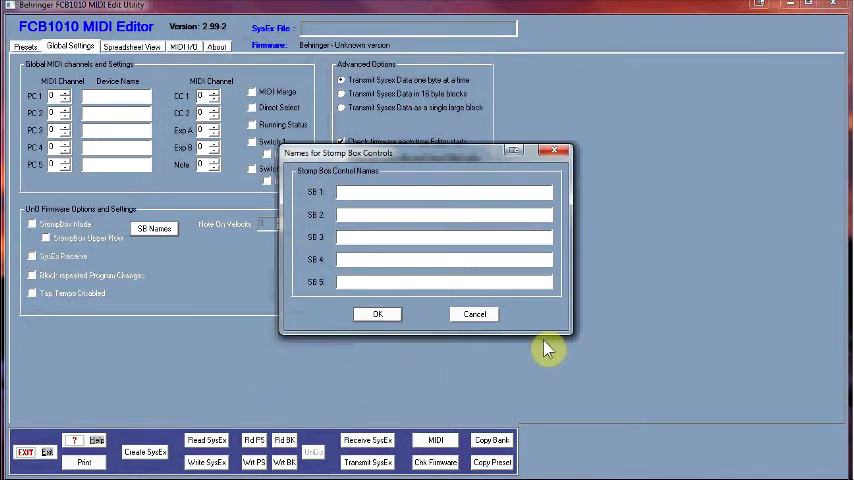
pyautogui.moveTo(544, 336)
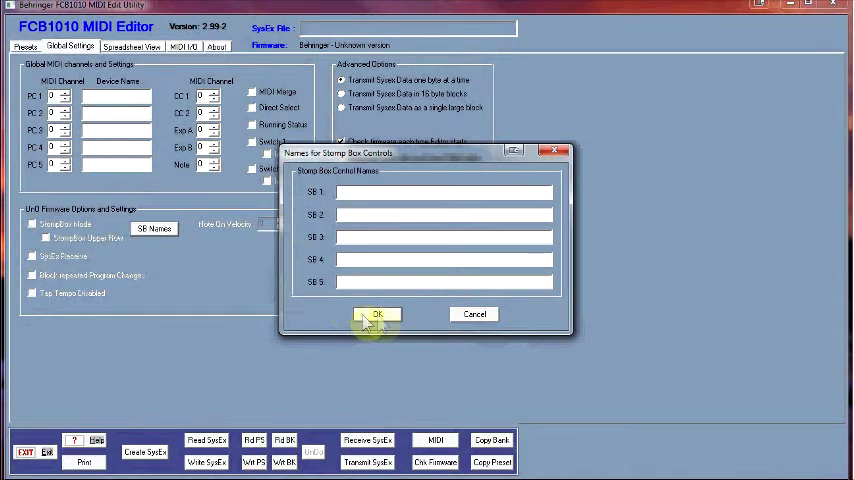
pyautogui.moveTo(474, 314)
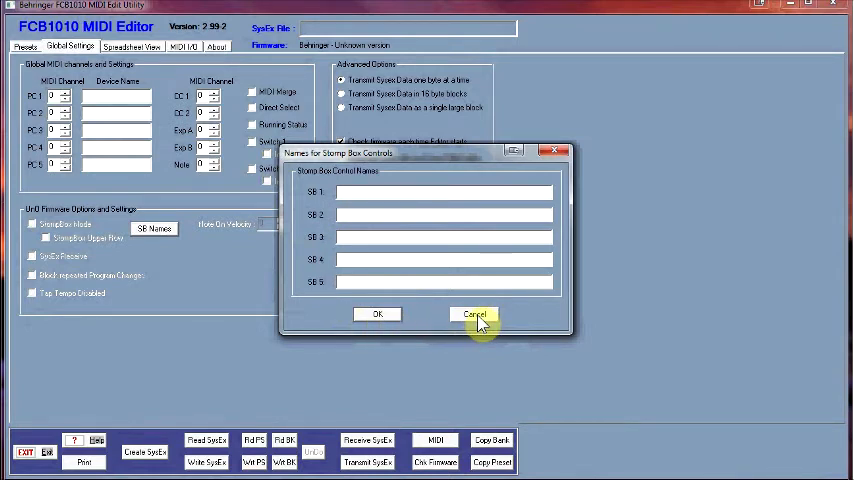
pyautogui.click(474, 314)
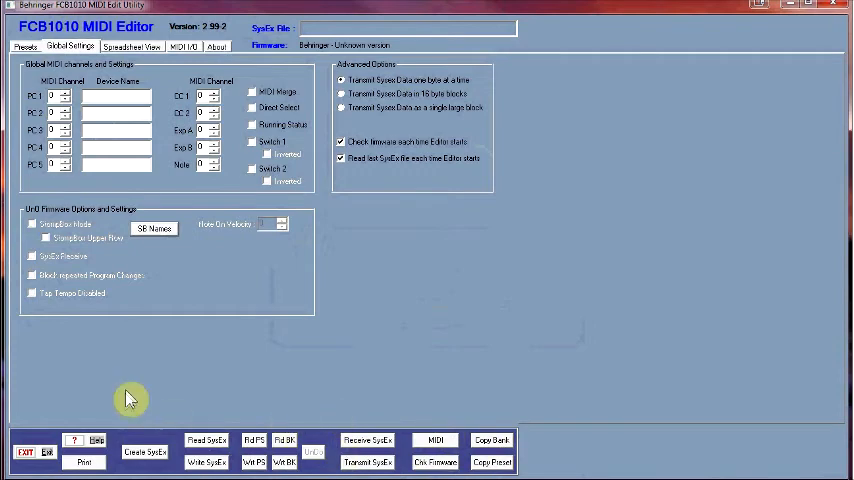
pyautogui.click(434, 440)
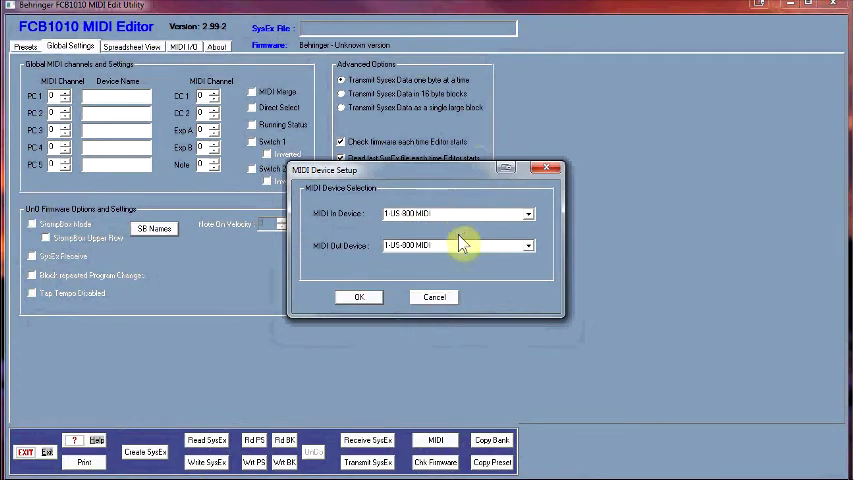
pyautogui.click(360, 296)
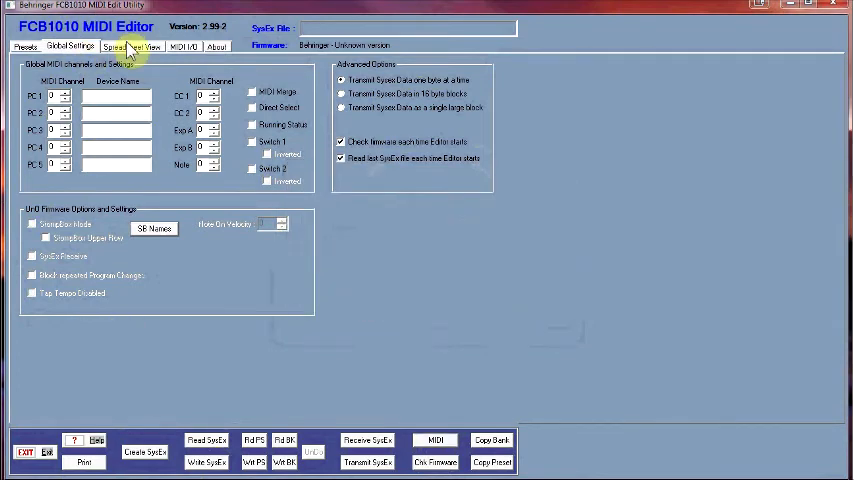
# Show the Spreadsheet View grid of all bank presets and their MIDI values.
pyautogui.click(130, 46)
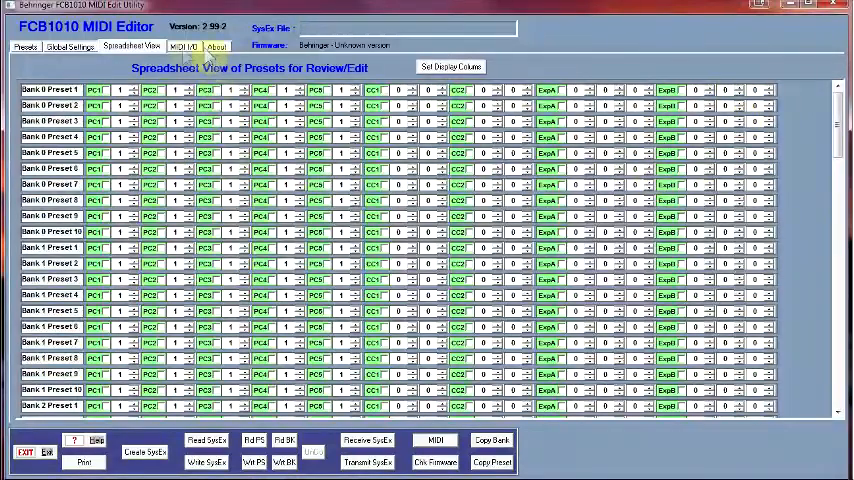
# Show the MIDI I/O page with receive, script file and MIDI filter options.
pyautogui.click(184, 46)
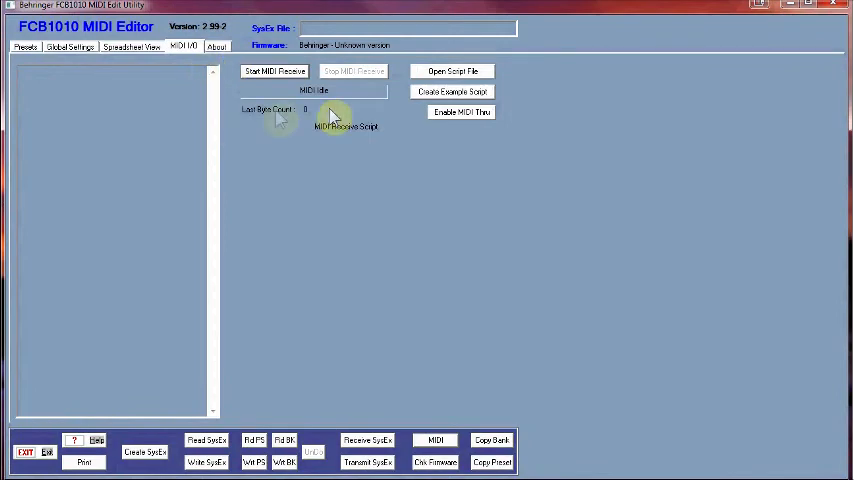
pyautogui.moveTo(230, 208)
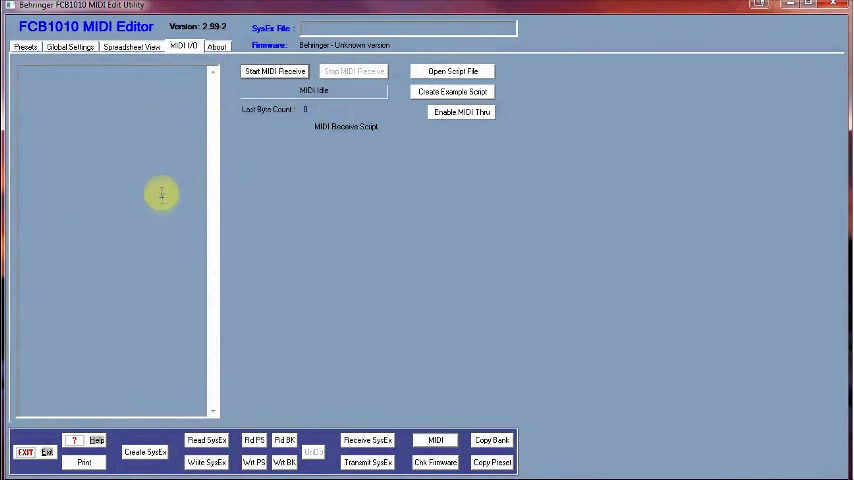
pyautogui.moveTo(126, 172)
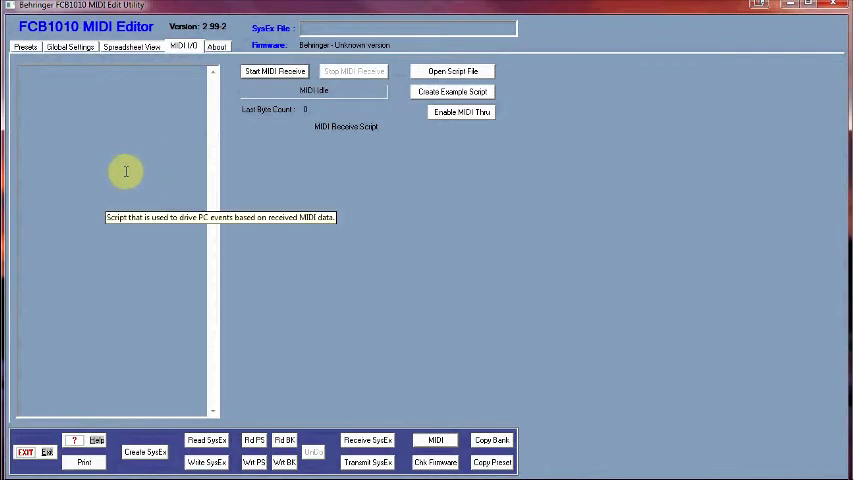
pyautogui.moveTo(98, 136)
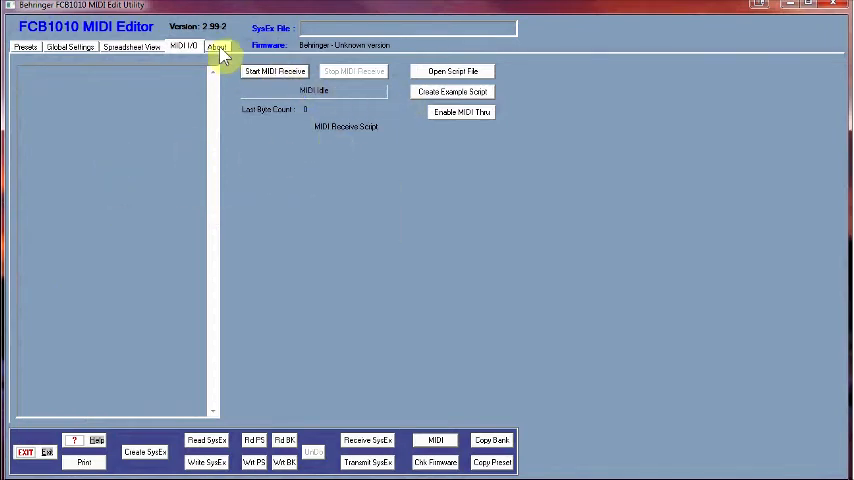
# Show the About page with version, developer info and download/upload/diagnostic options.
pyautogui.click(216, 46)
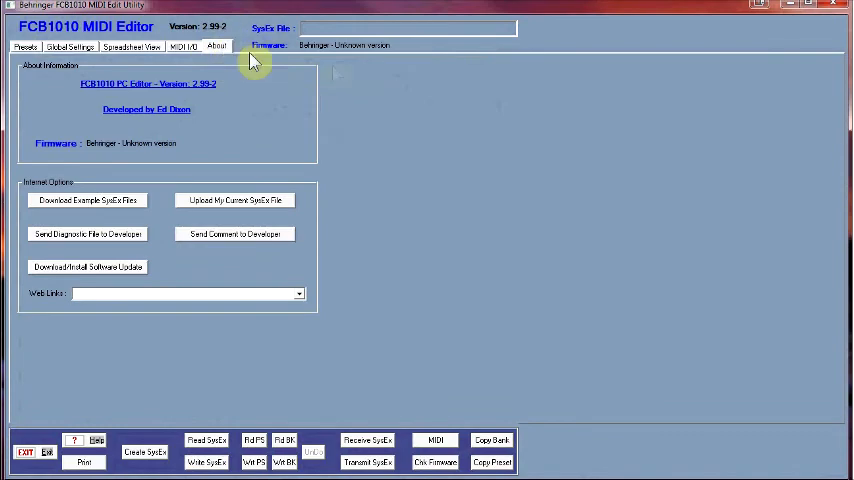
pyautogui.moveTo(164, 234)
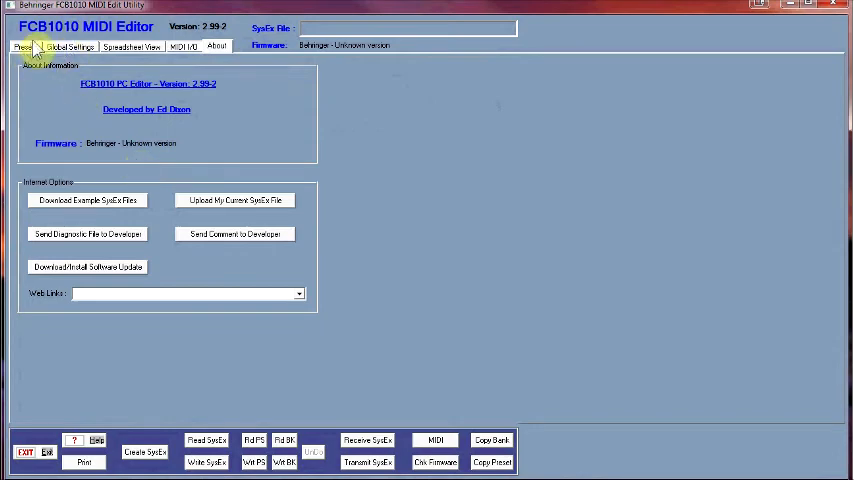
# Return to the Presets page with the FCB1010 pedalboard layout.
pyautogui.click(24, 46)
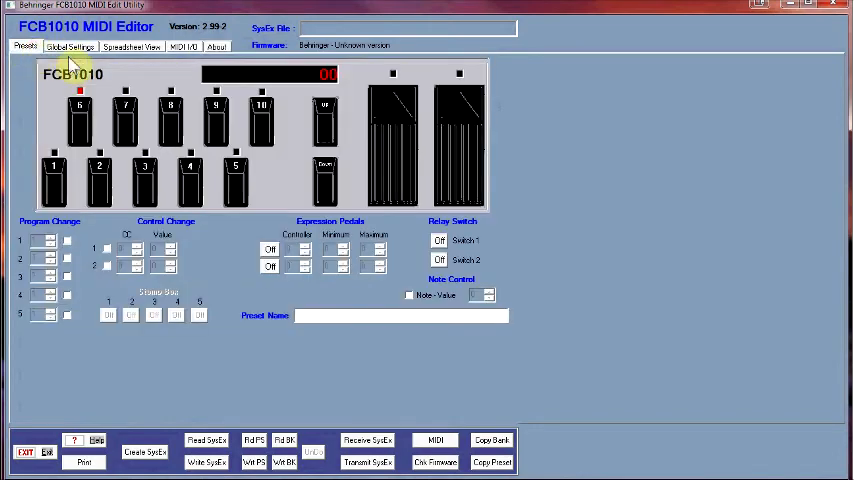
pyautogui.moveTo(726, 264)
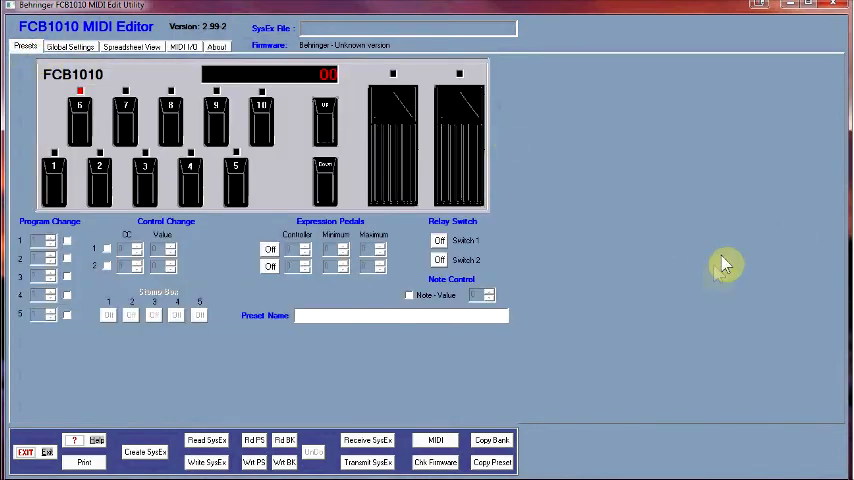
pyautogui.moveTo(704, 290)
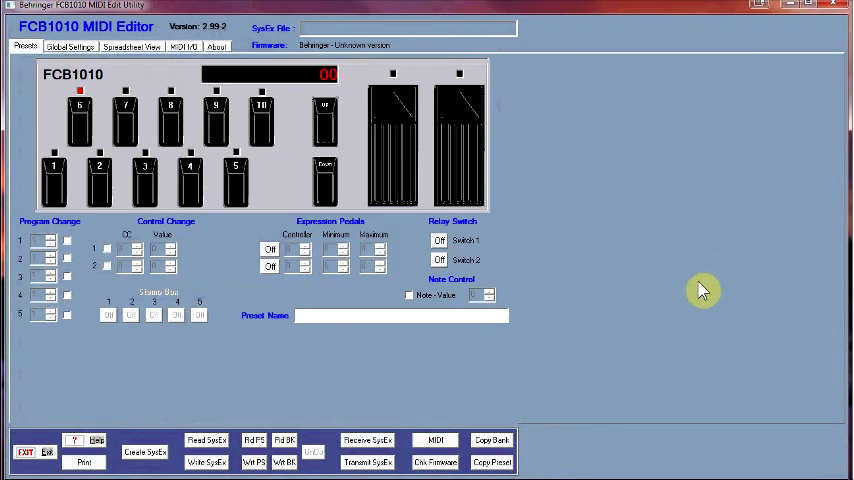
pyautogui.moveTo(560, 270)
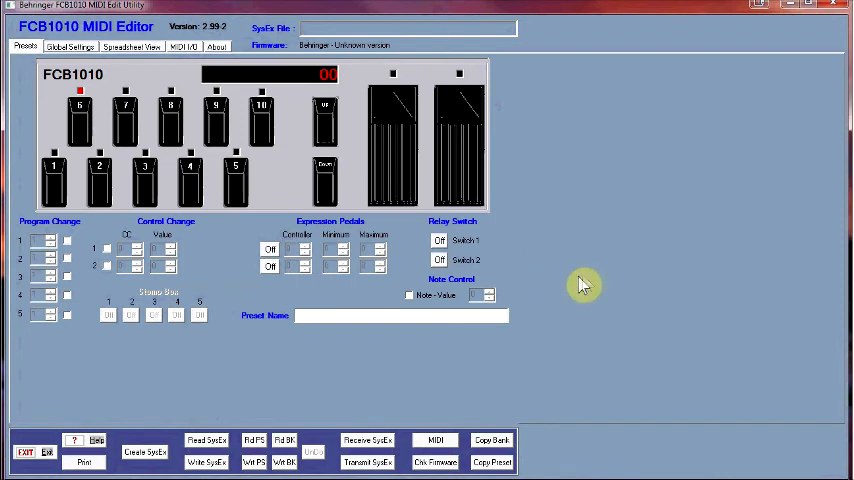
pyautogui.moveTo(592, 280)
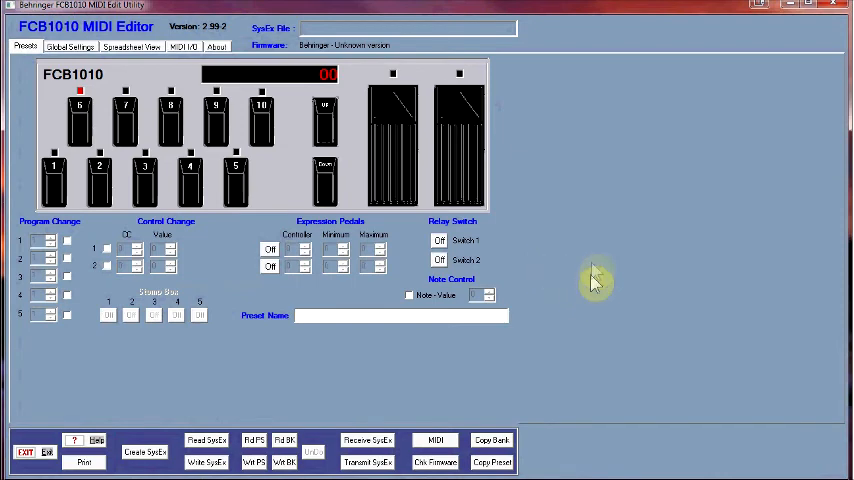
pyautogui.moveTo(632, 316)
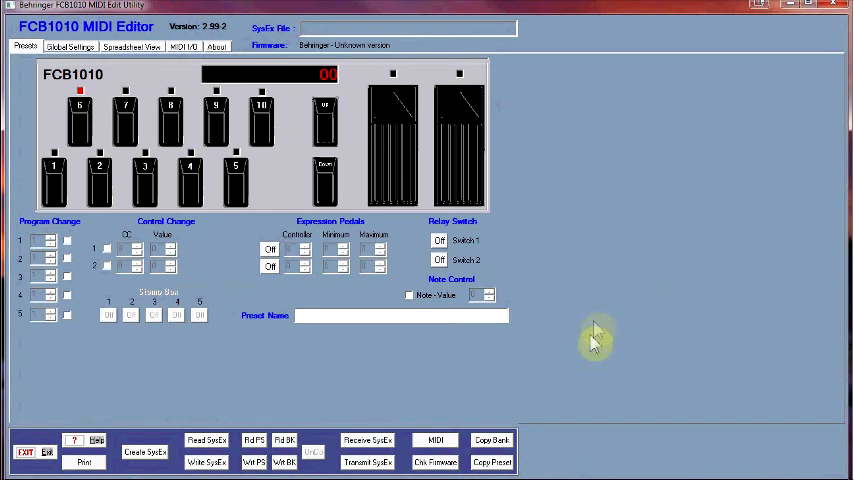
pyautogui.moveTo(638, 328)
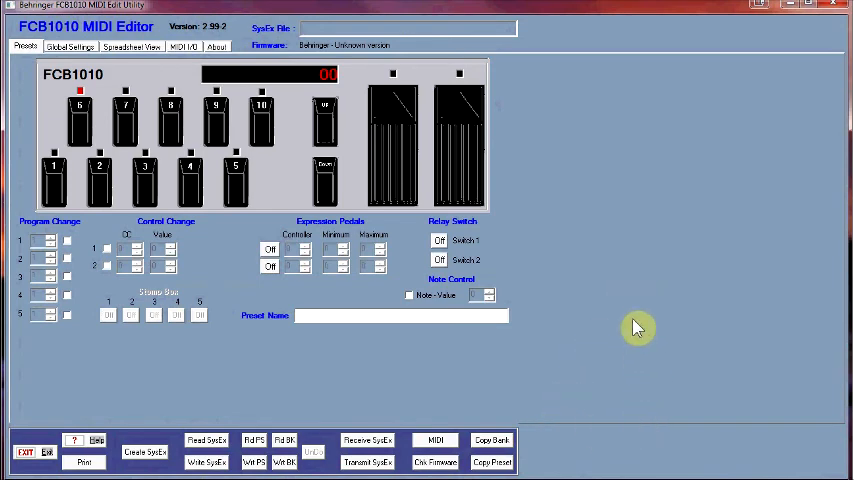
pyautogui.moveTo(616, 224)
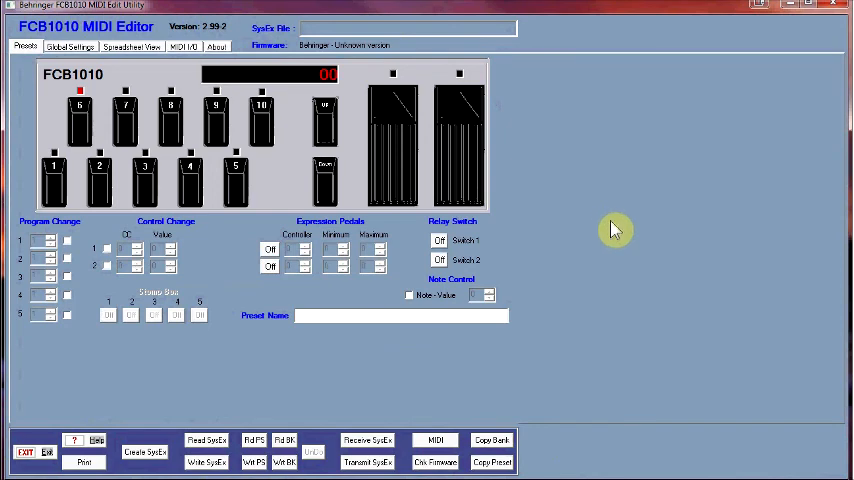
pyautogui.moveTo(616, 204)
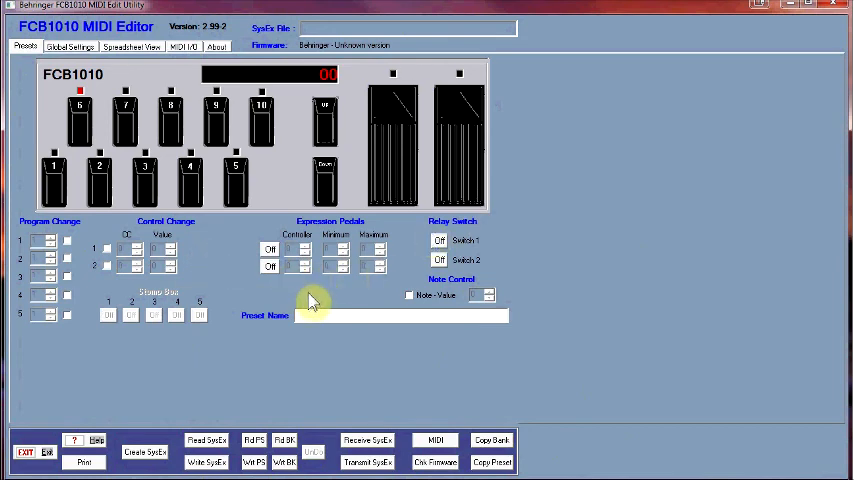
pyautogui.moveTo(248, 384)
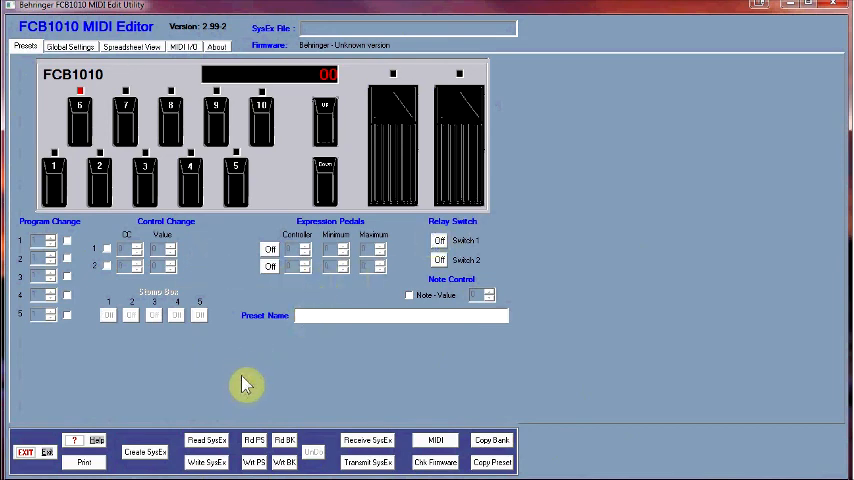
pyautogui.moveTo(664, 398)
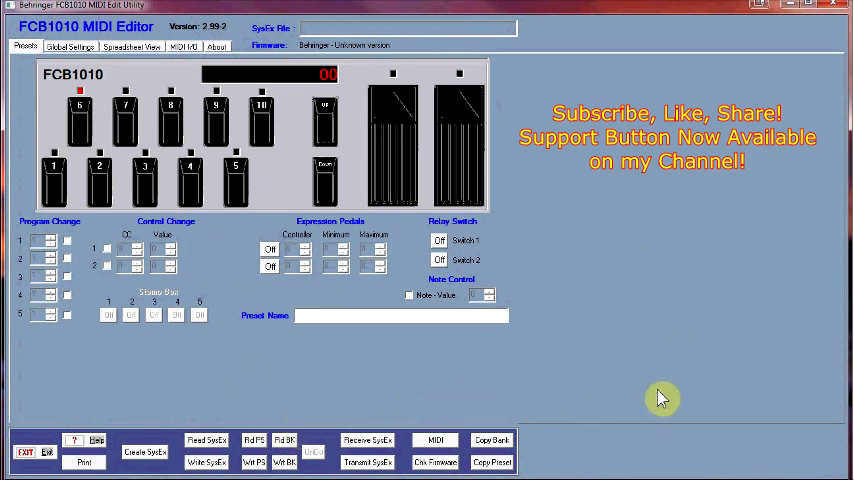
pyautogui.moveTo(750, 172)
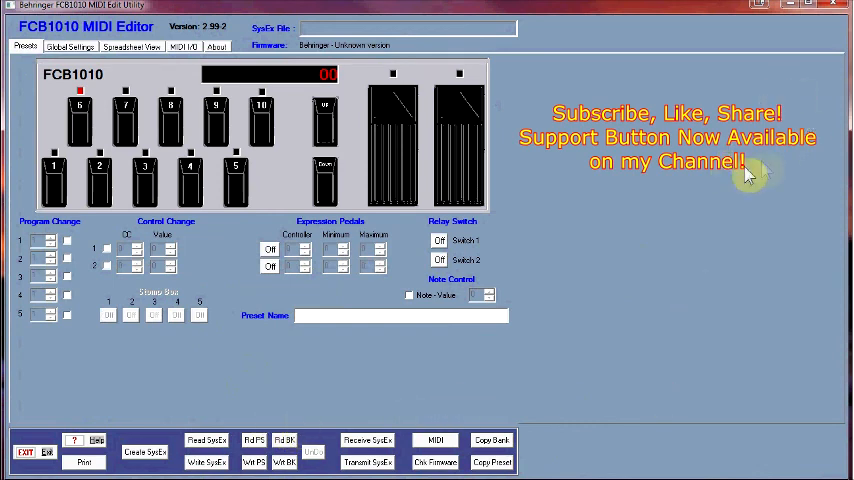